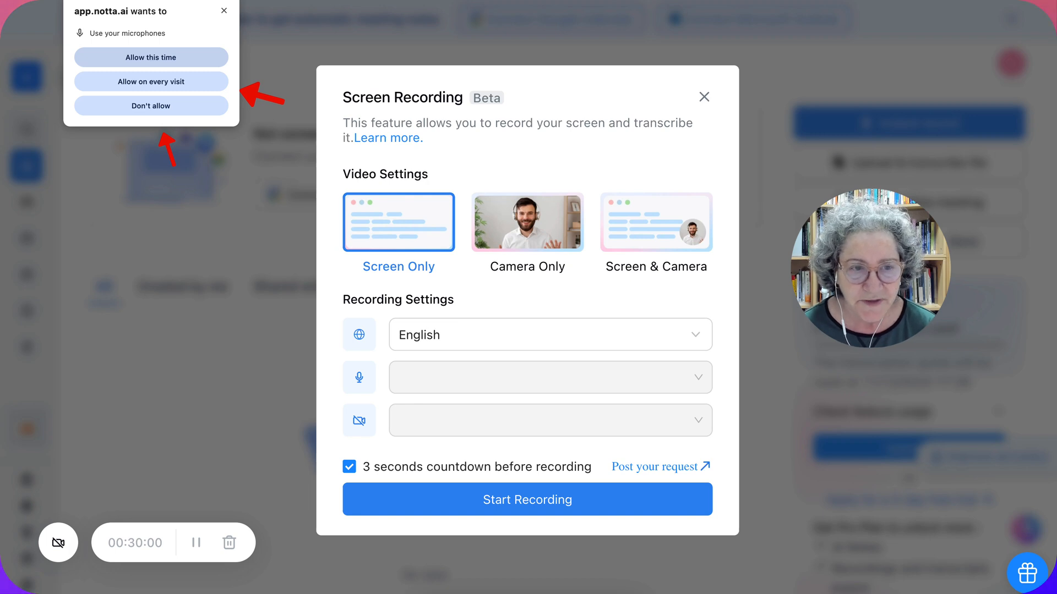
Grant microphone and camera access, pick the Logitech BRIO webcam, and keep Screen Only mode.
click(151, 81)
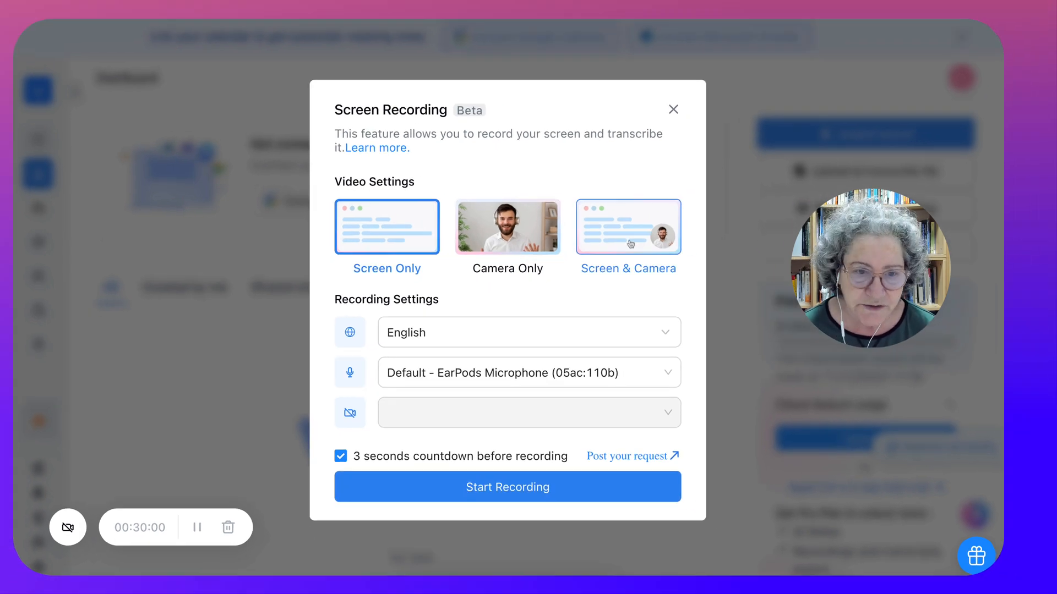
click(627, 227)
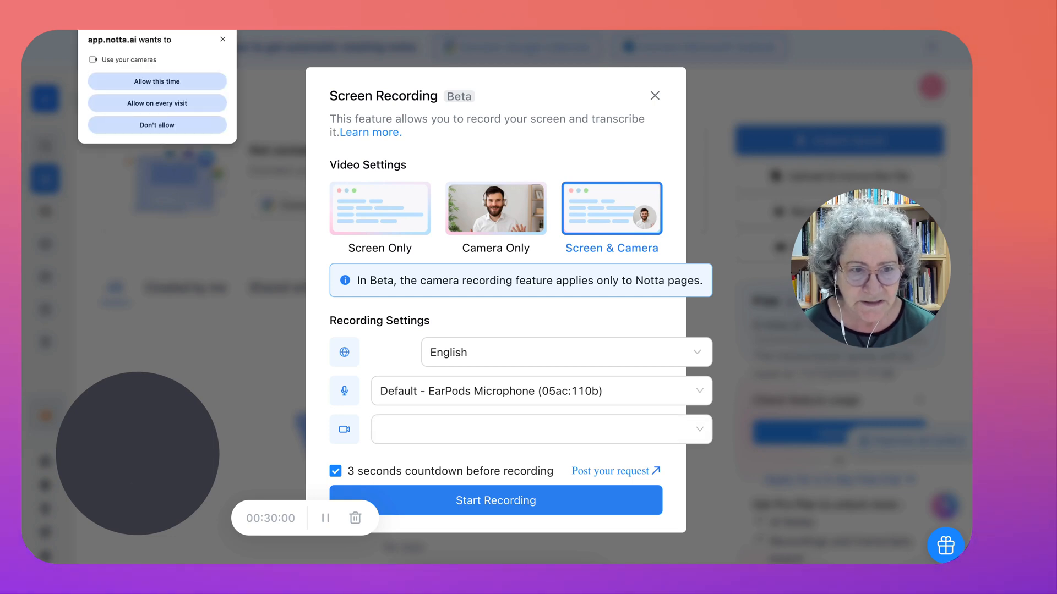
click(157, 81)
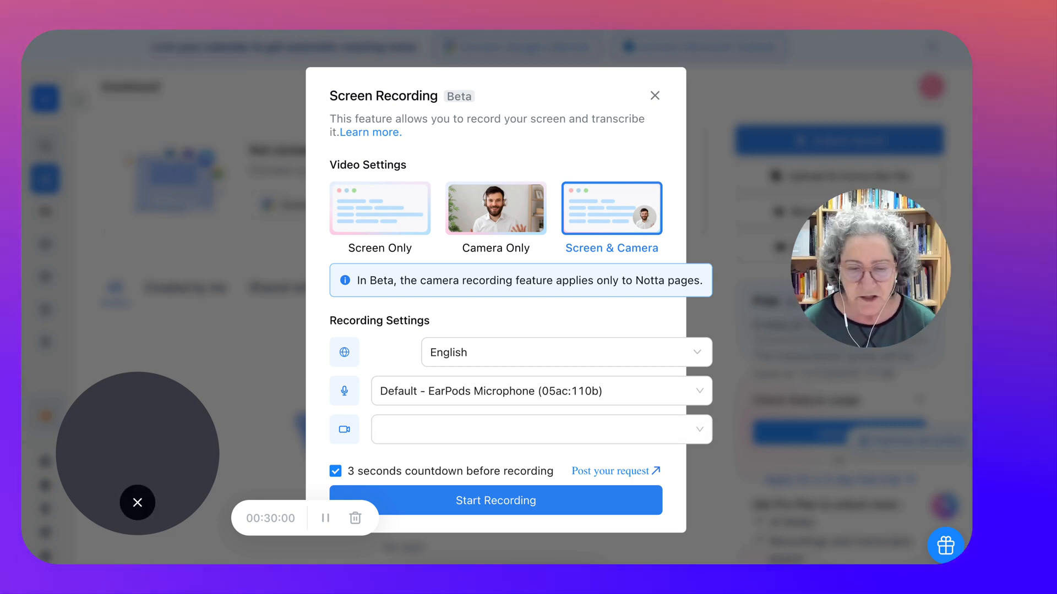
click(540, 430)
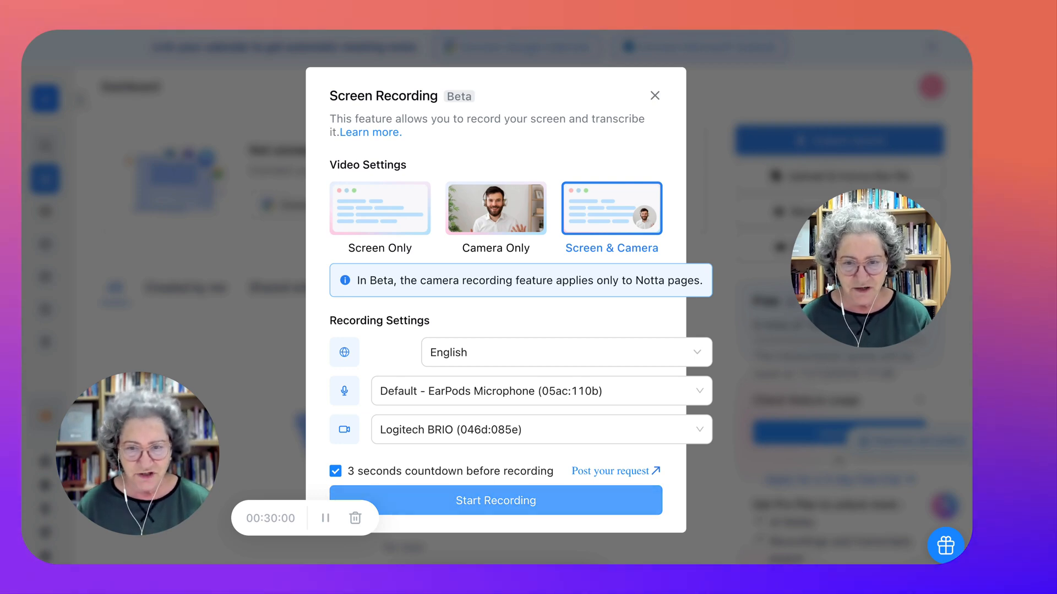
click(380, 208)
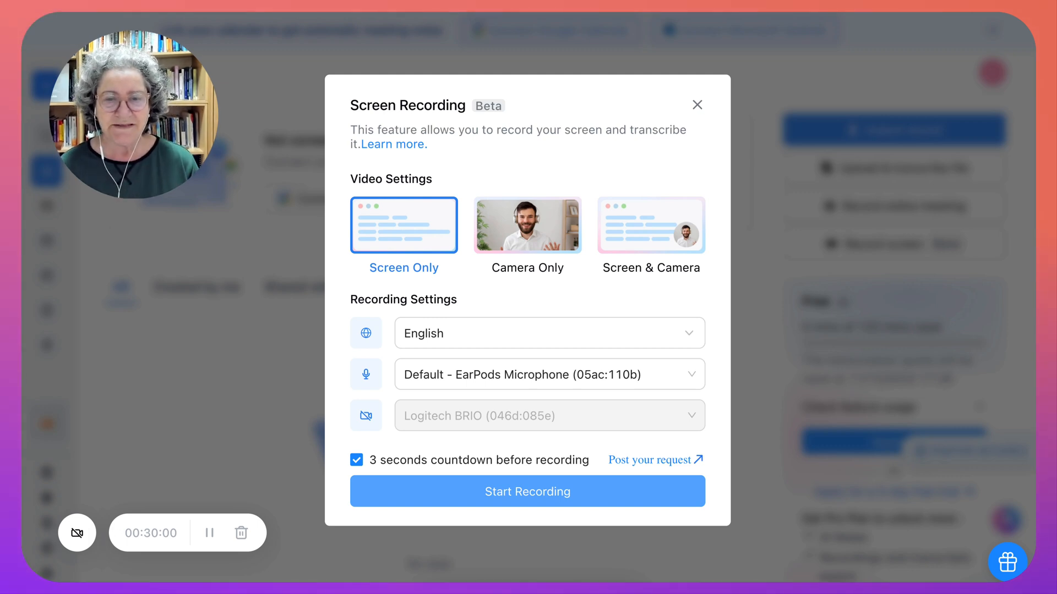
Start recording and choose the 'Search | Administration | Free Professional Development' Chrome tab.
click(528, 492)
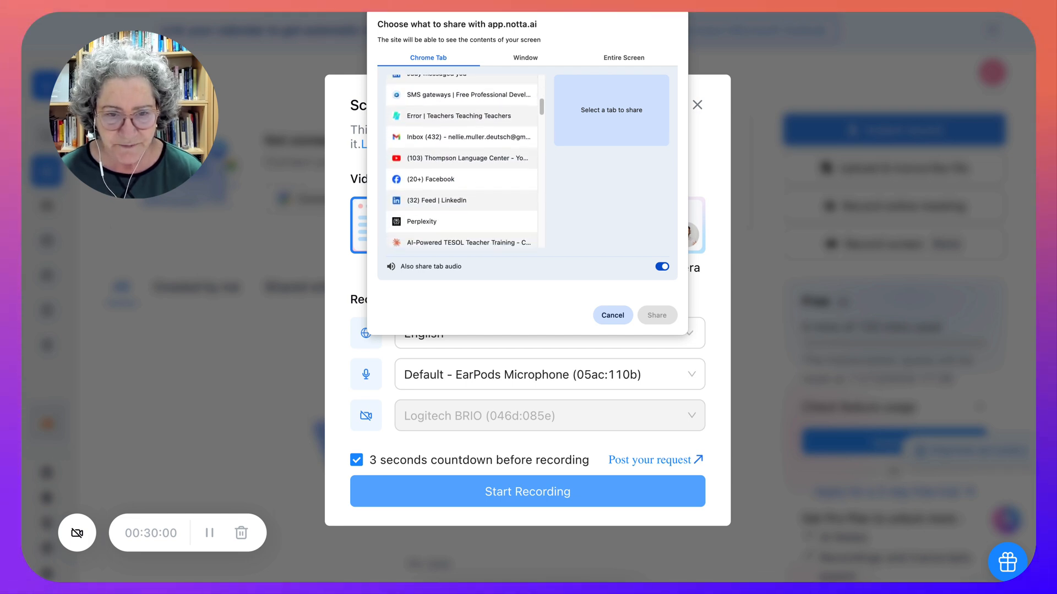
scroll(down, 3)
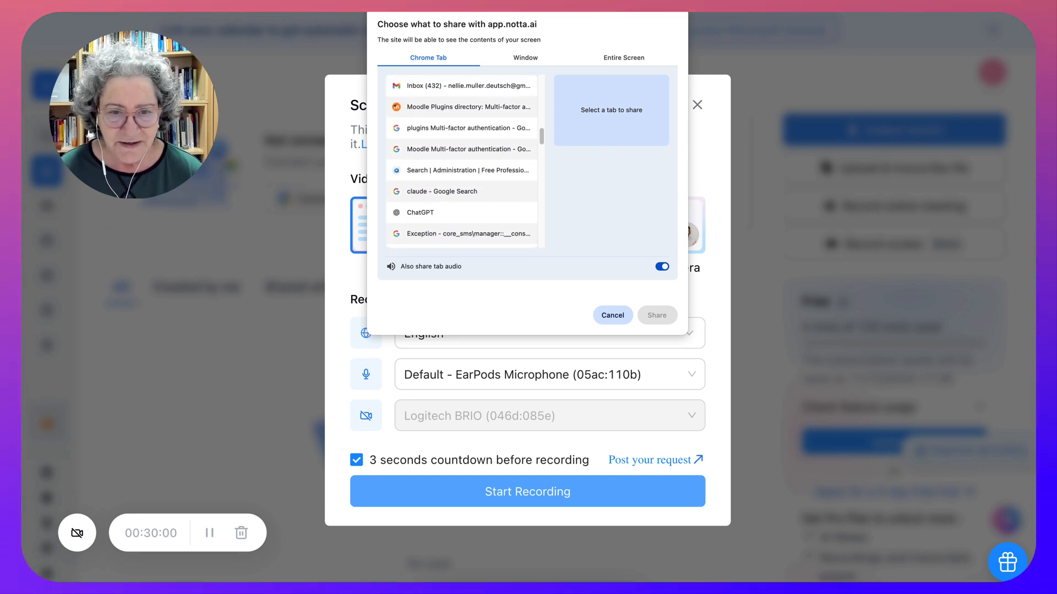
click(462, 170)
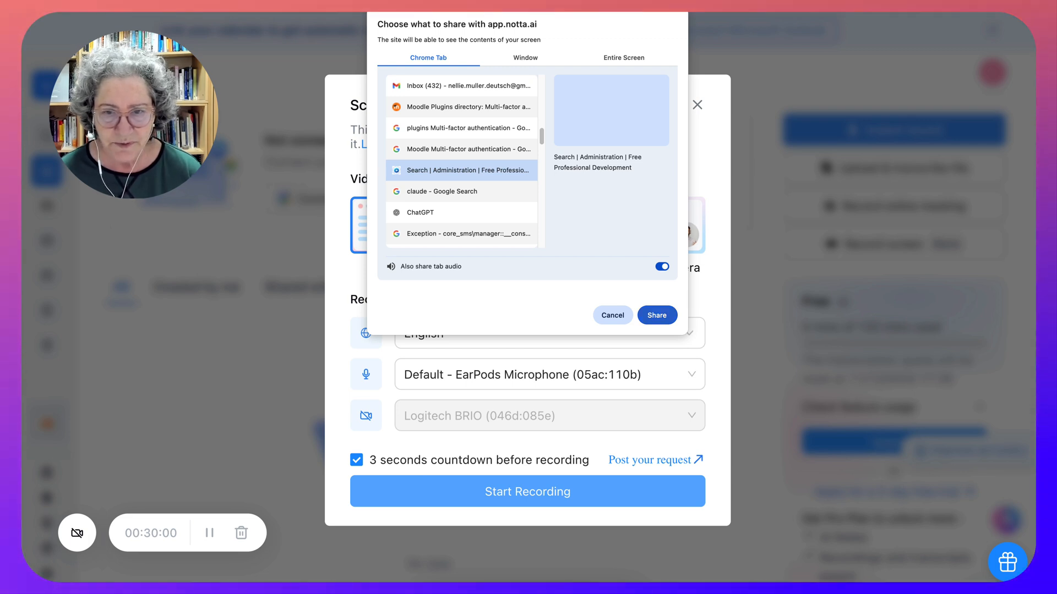
Share the Moodle tab and scroll past its course cards to Professional Development Programs.
click(656, 315)
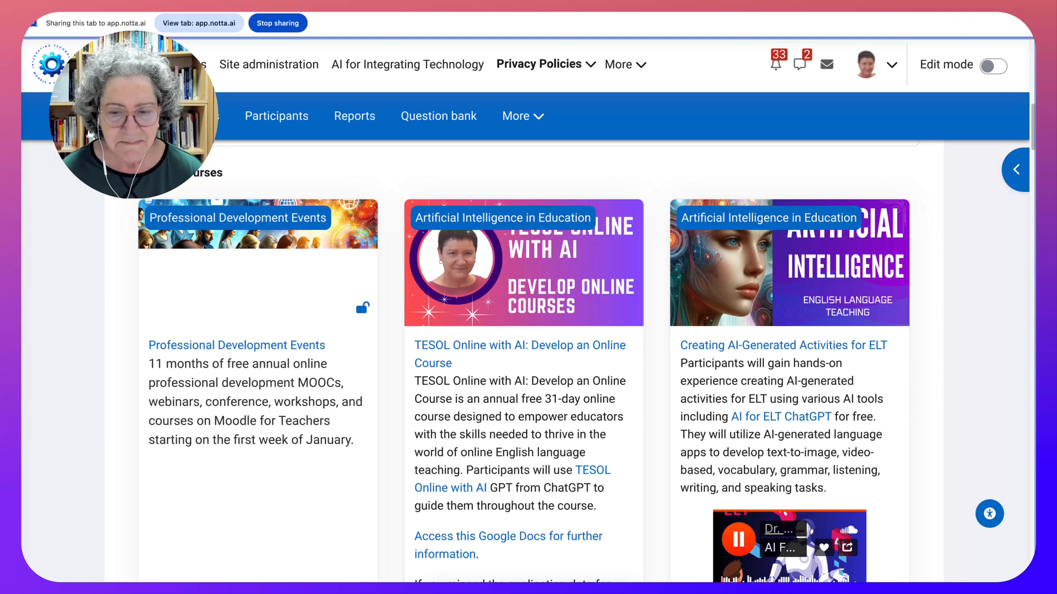
scroll(down, 3)
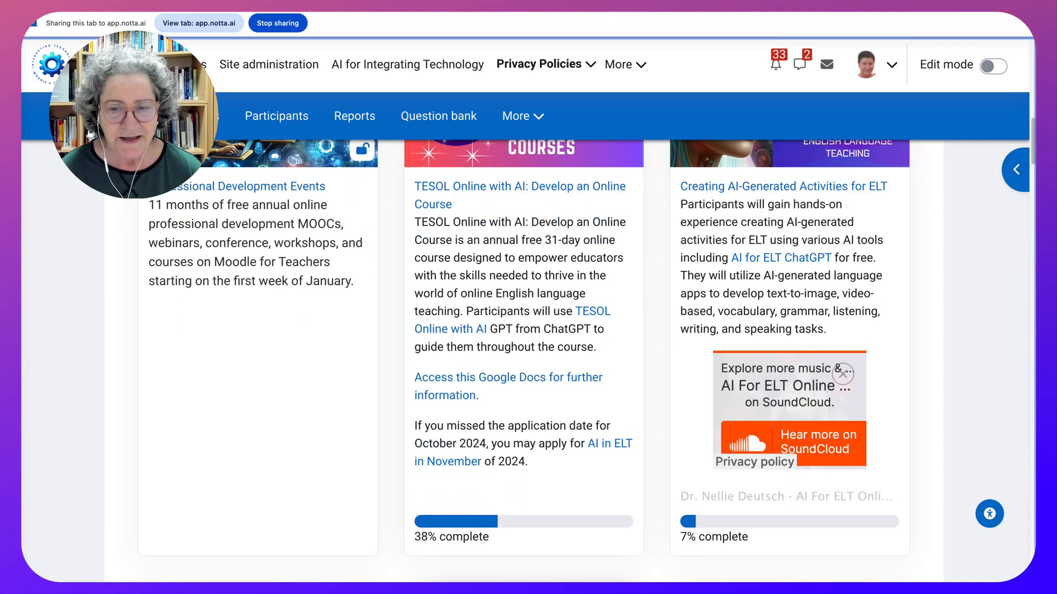
scroll(down, 3)
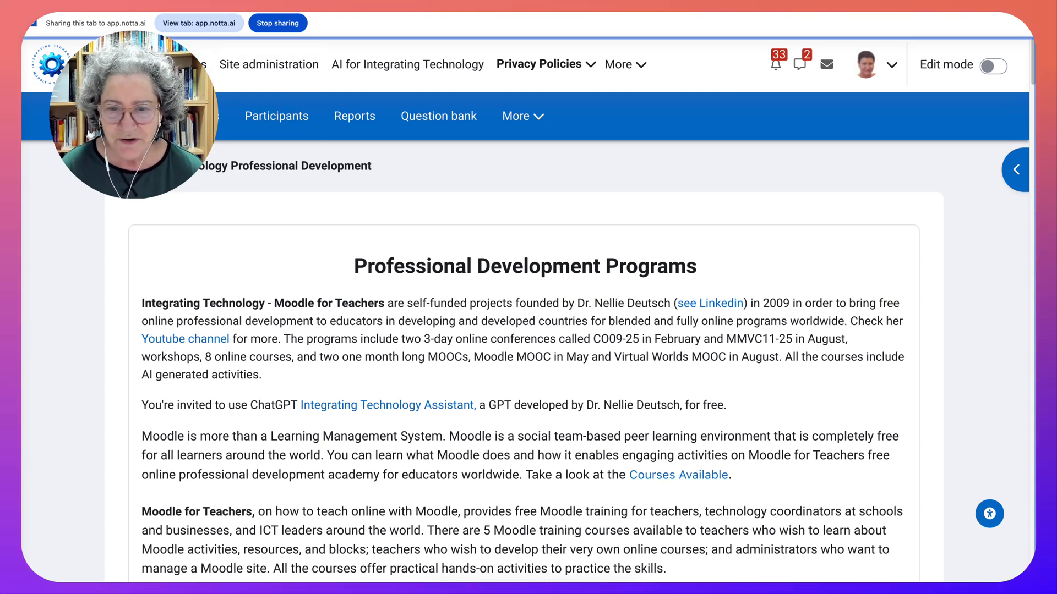
scroll(down, 3)
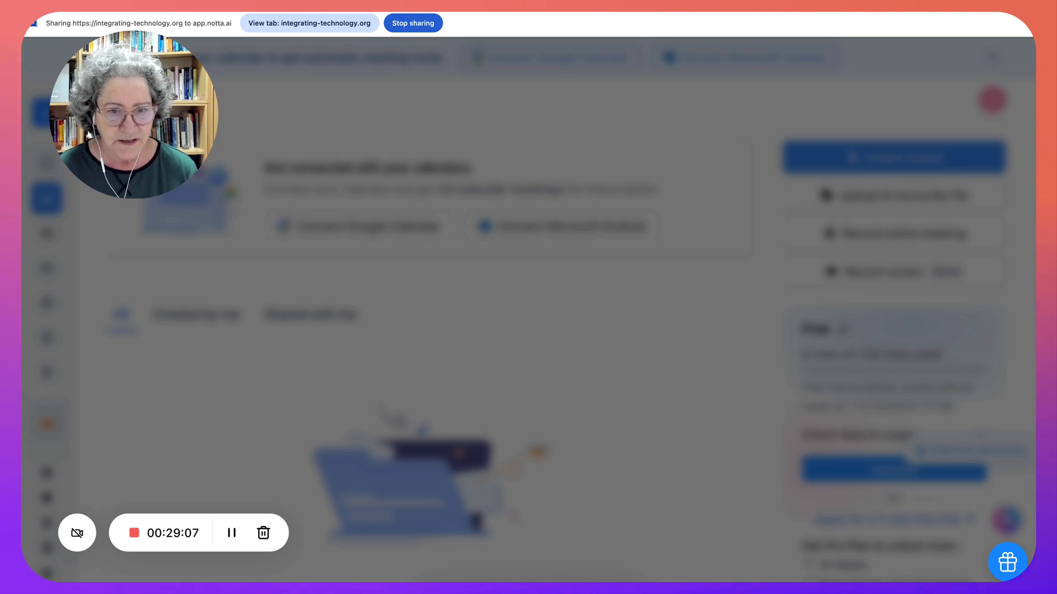
mouse_move(231, 532)
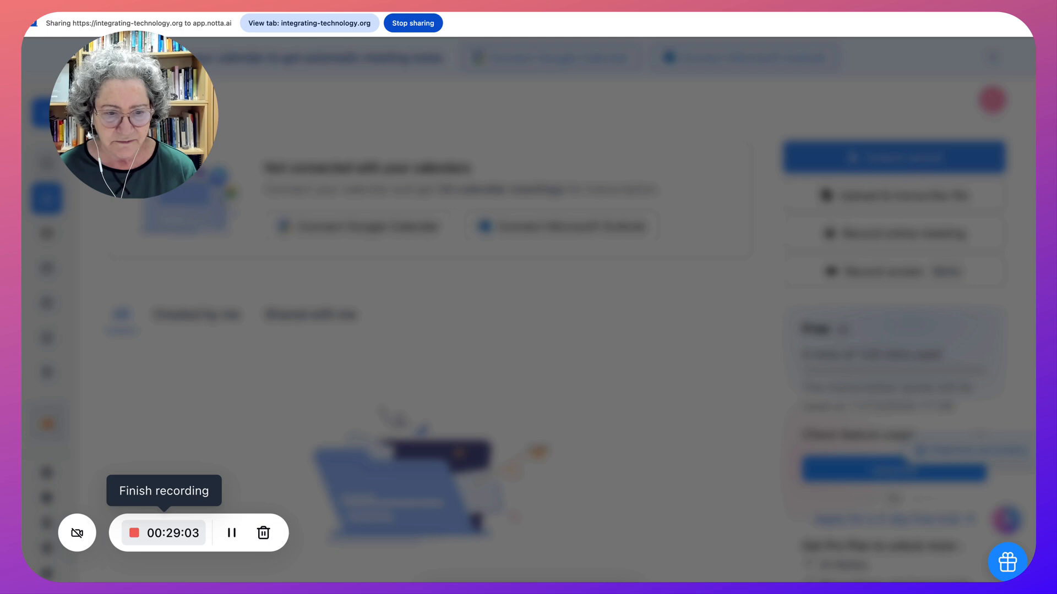
Finish the recording, dismiss the Transcription succeeded notice, and open the New recording's More menu.
click(134, 533)
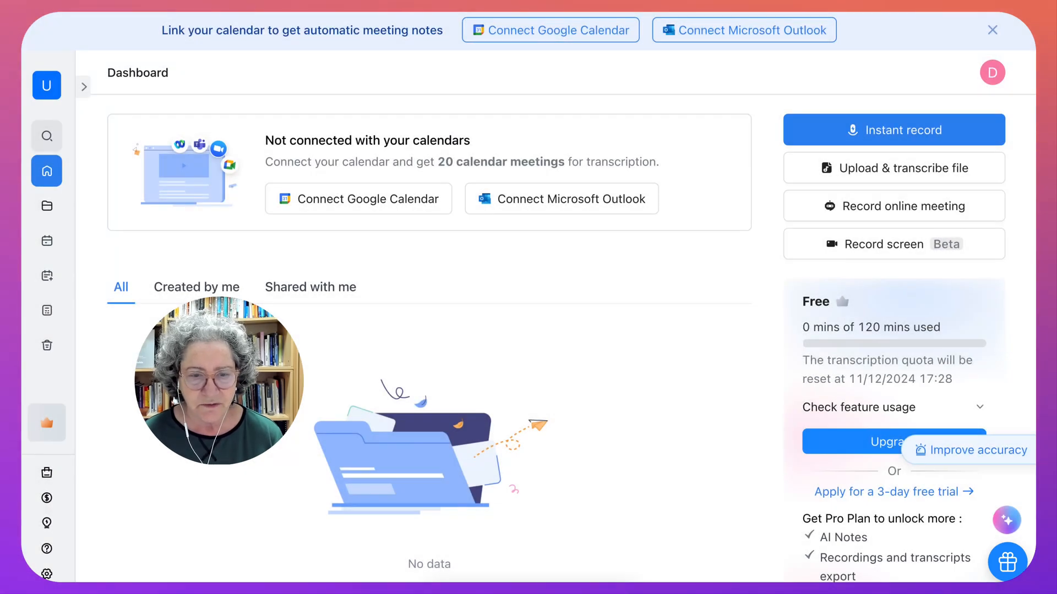
click(894, 130)
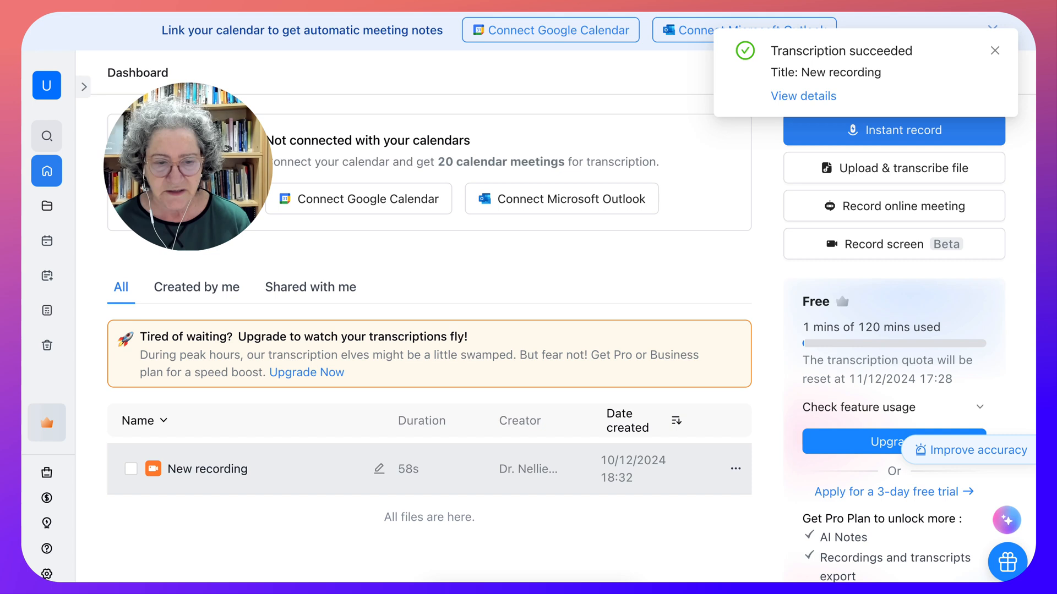
click(994, 50)
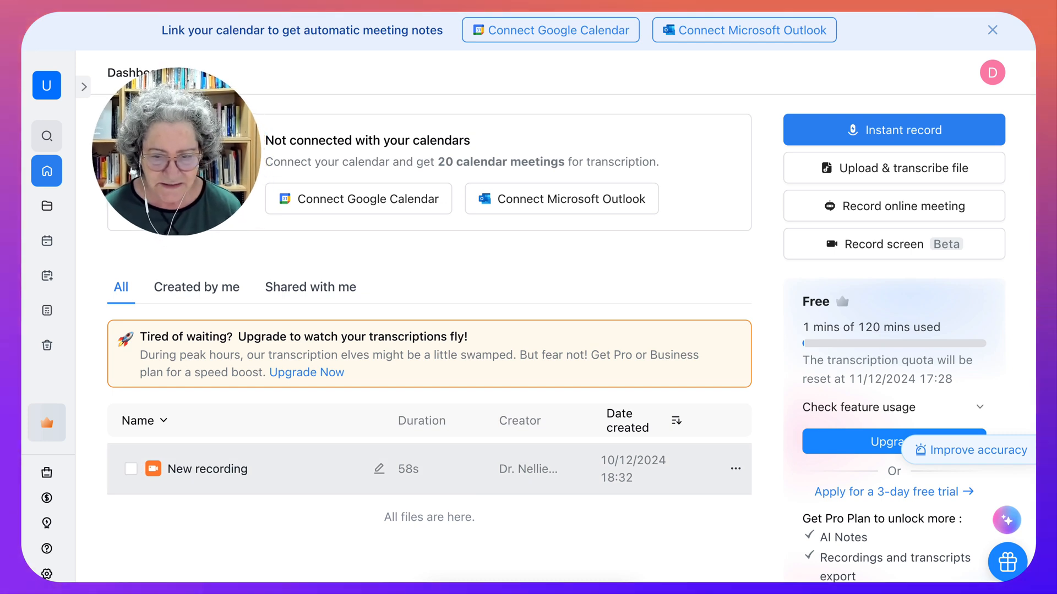
click(735, 469)
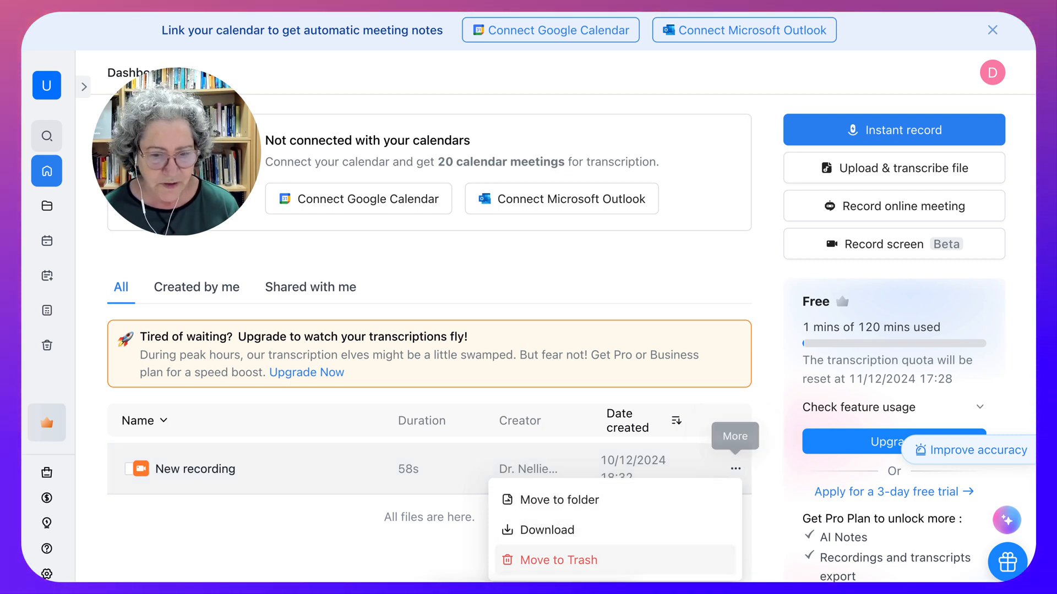
Open the New recording's transcript page as Lauren Wilson and dismiss the integrations announcement.
click(195, 469)
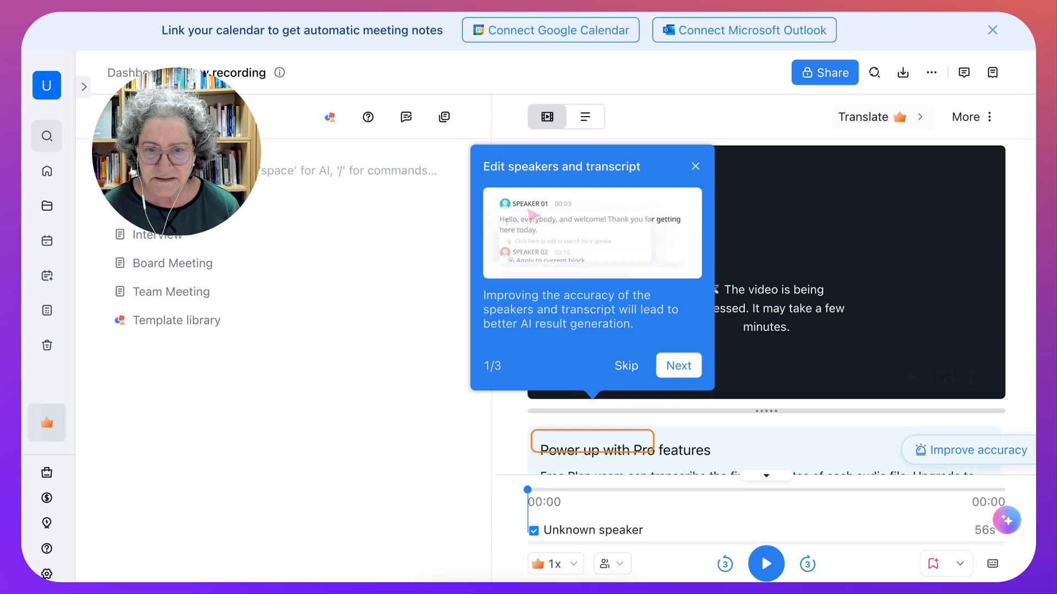
text(Lauren Wilson)
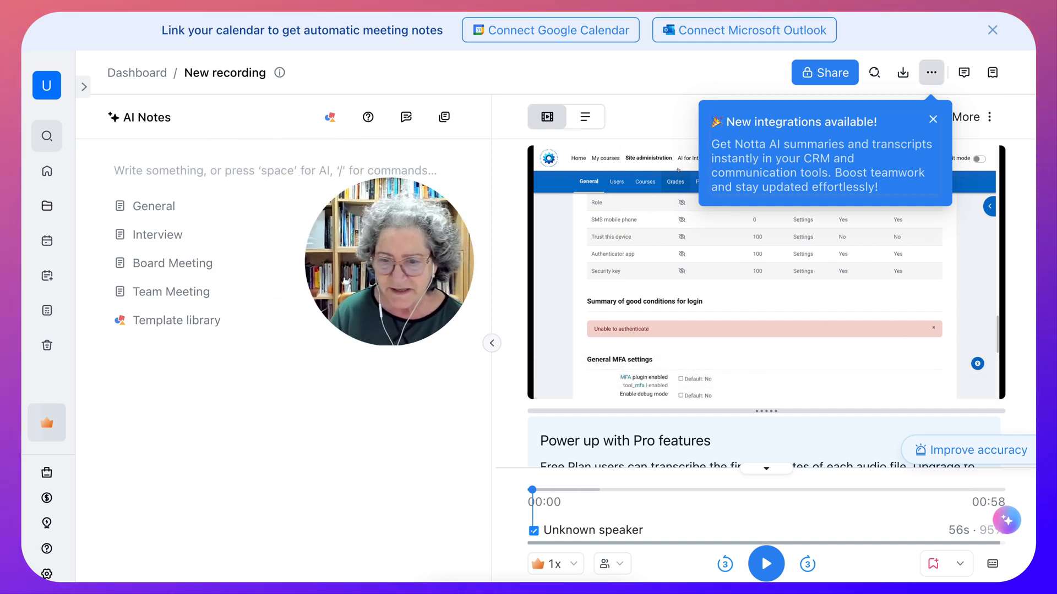
click(933, 119)
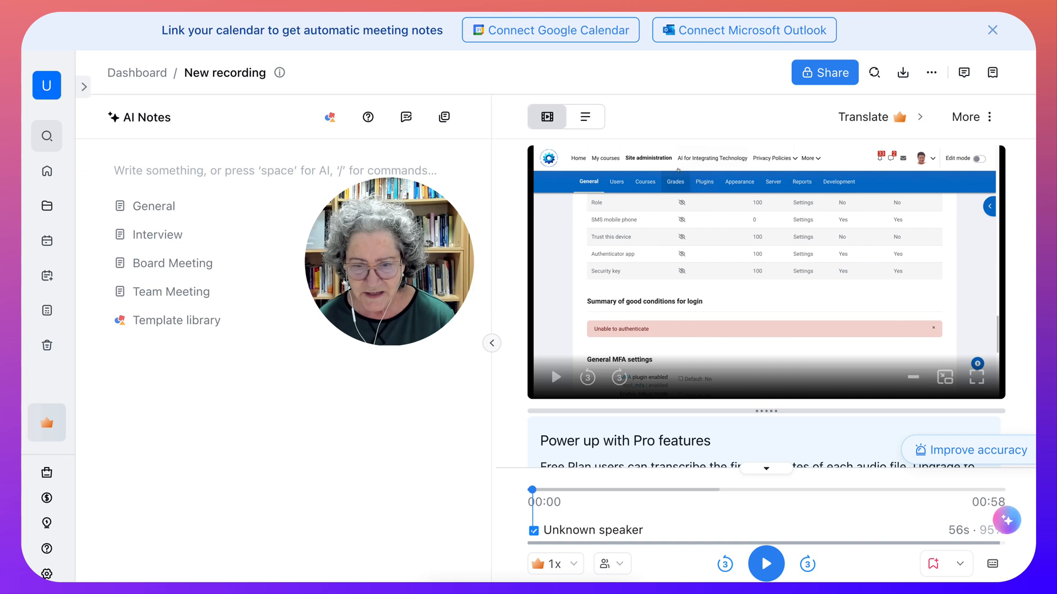
Play the video to 00:21, pause it, and preview the Board Meeting note template.
click(765, 565)
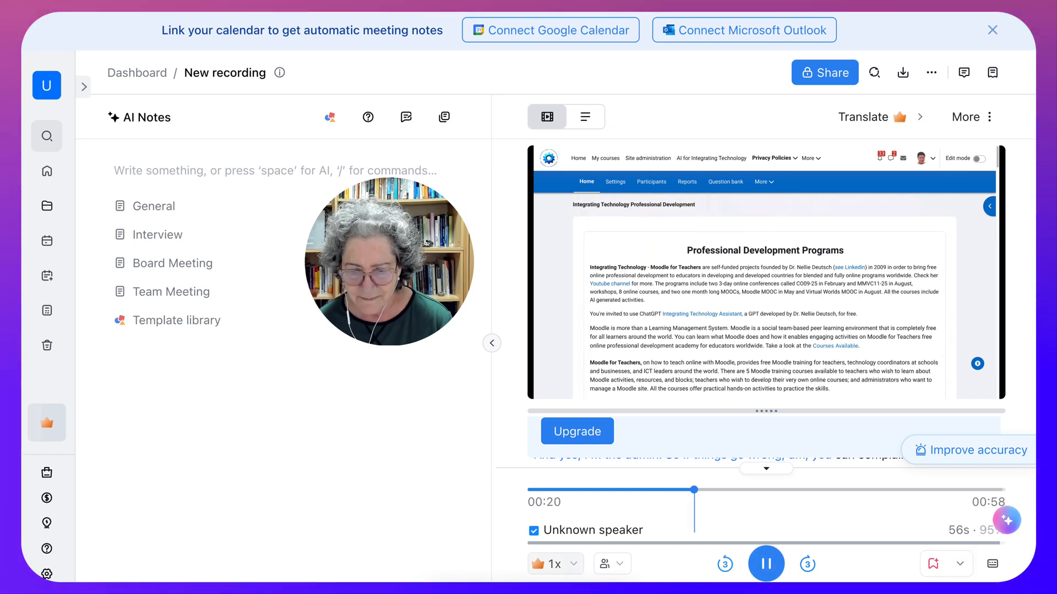
click(765, 564)
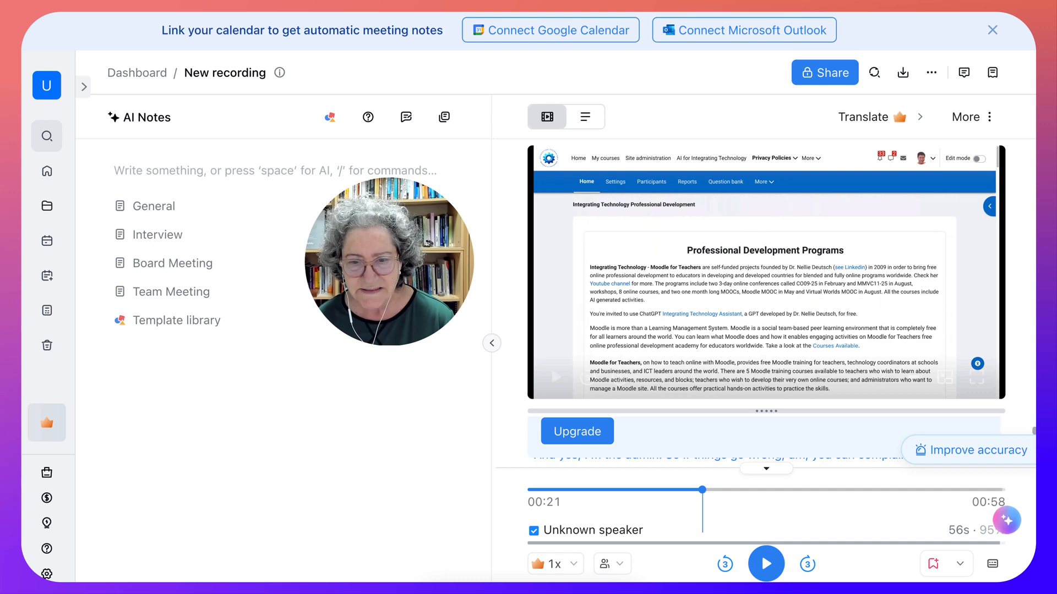
click(972, 117)
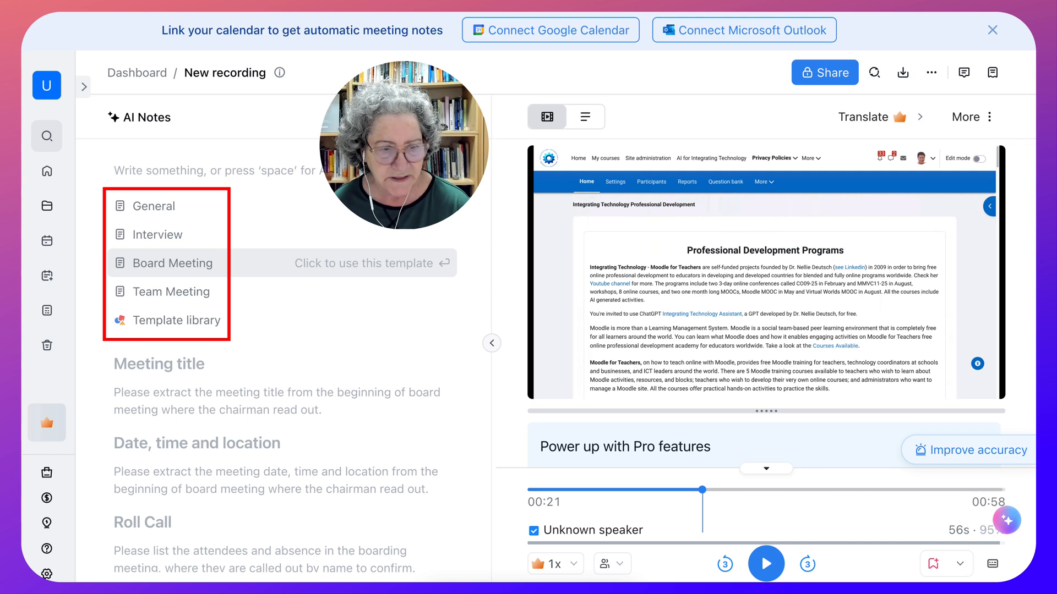
Expand the sidebar and bring up the Integrations & Apps catalogue.
click(156, 206)
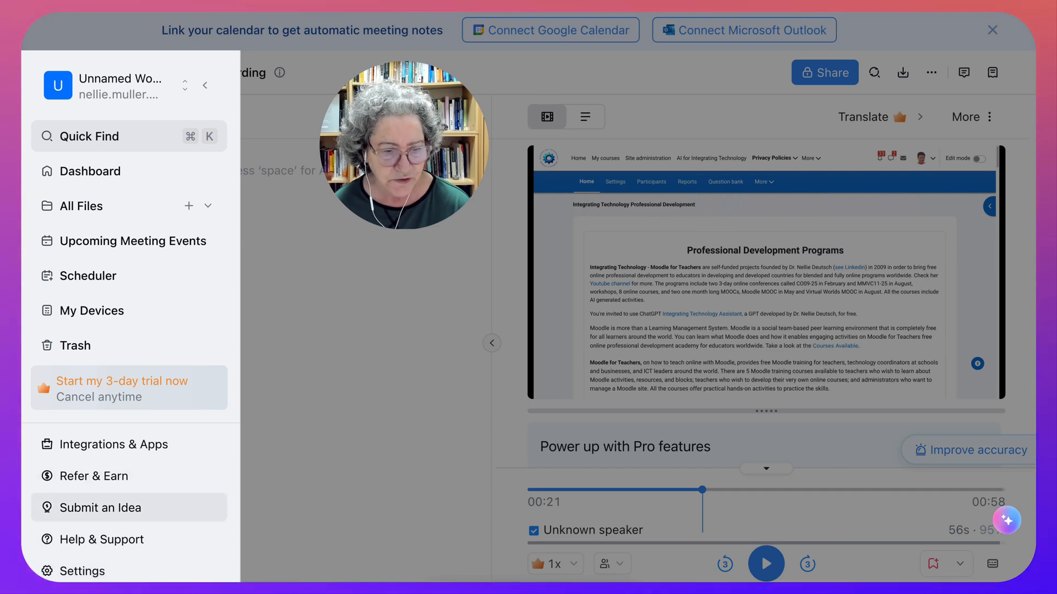
click(114, 444)
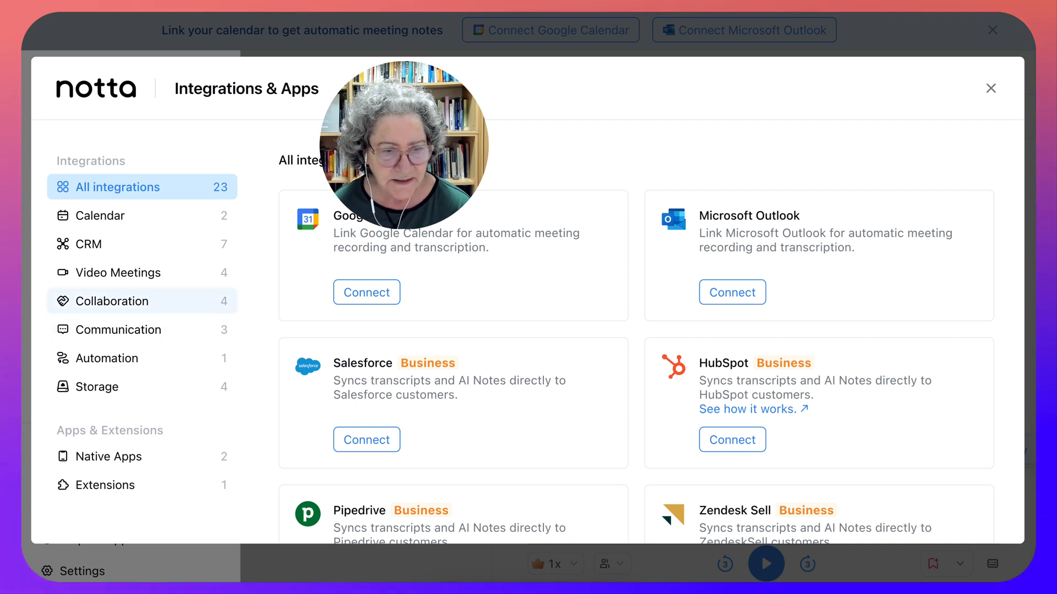
Browse Collaboration, Native Apps and All integrations, then close the catalogue.
click(114, 301)
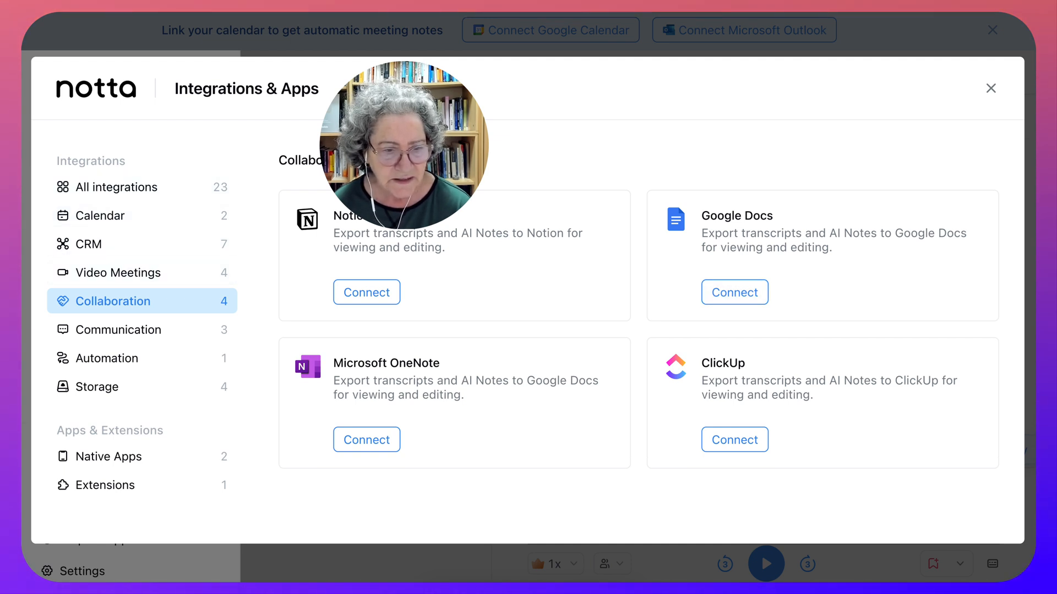
click(109, 456)
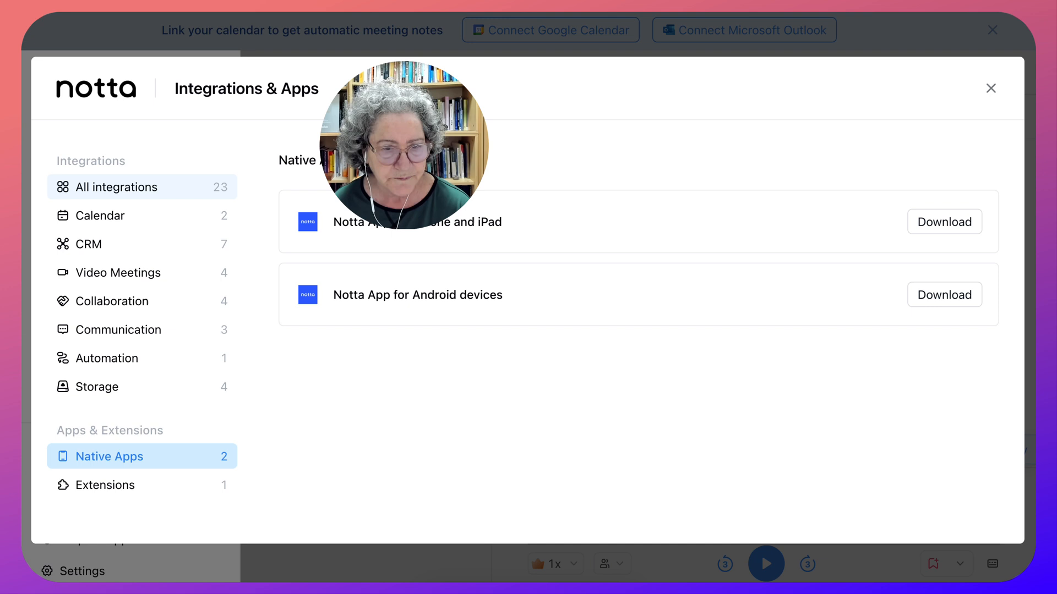
click(117, 187)
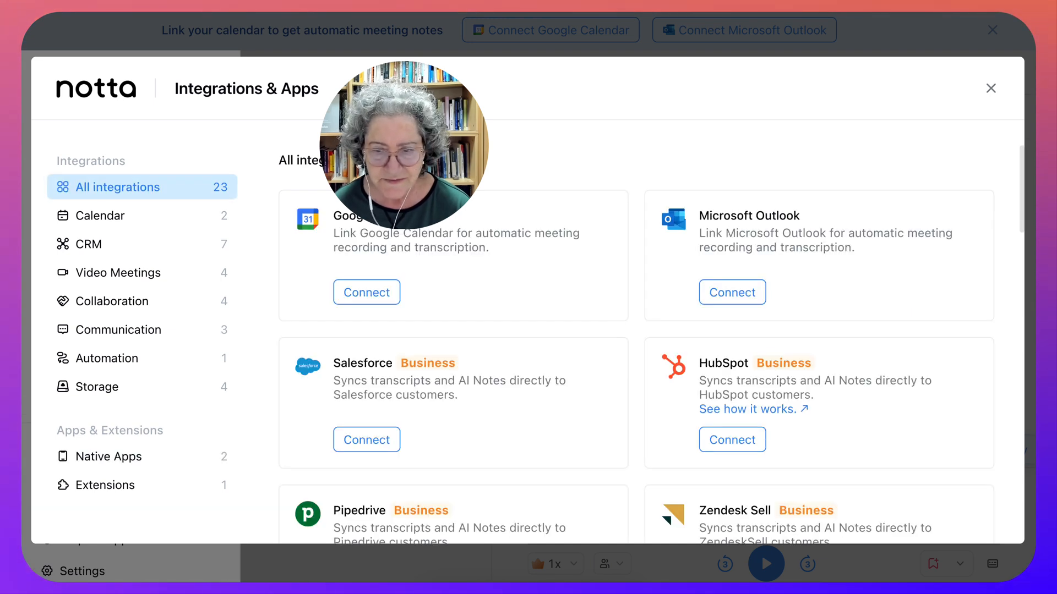
scroll(down, 3)
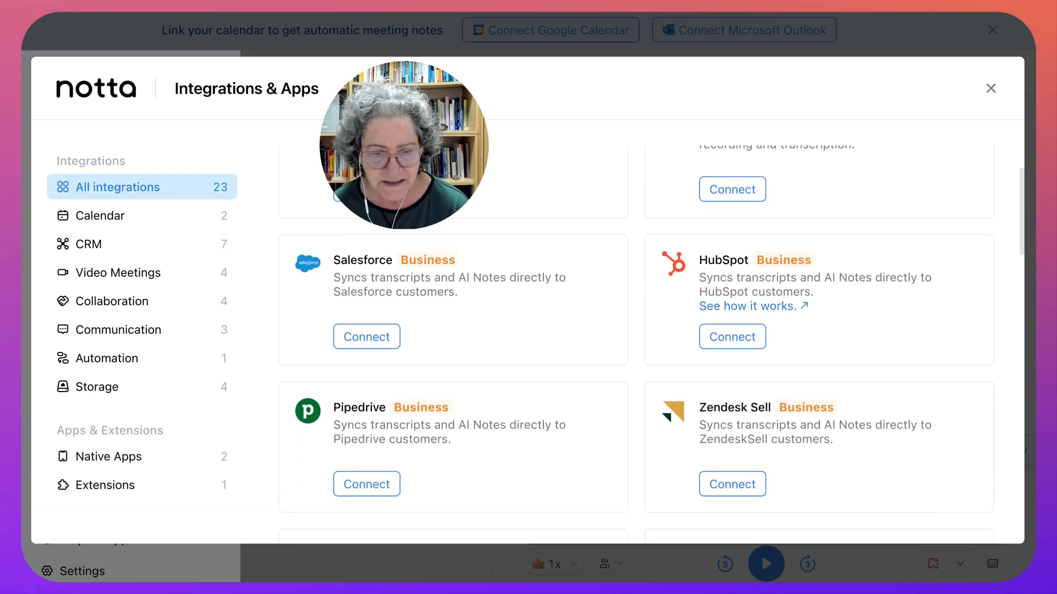
scroll(down, 3)
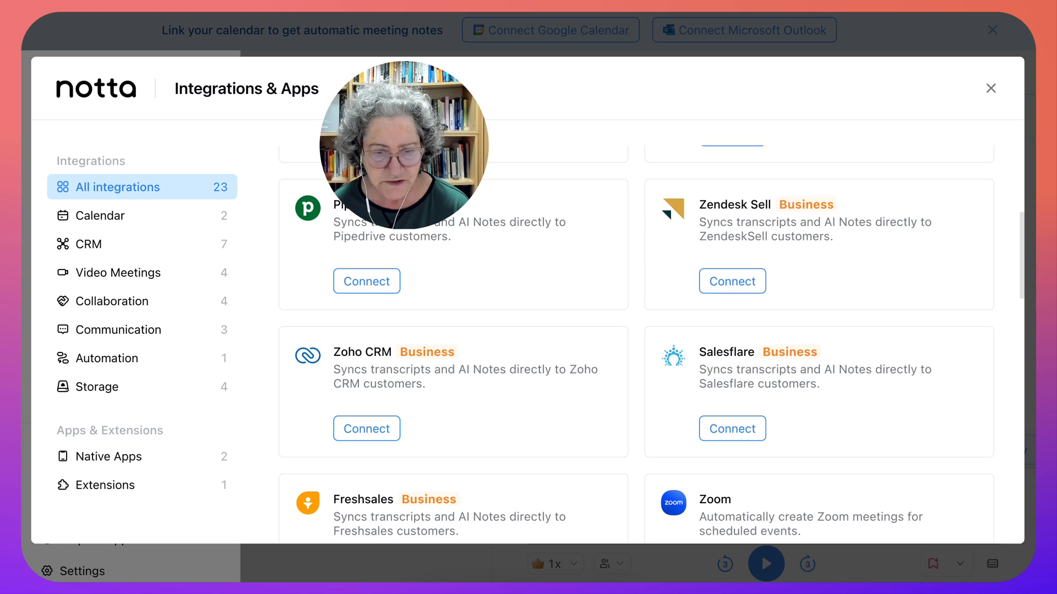
scroll(down, 3)
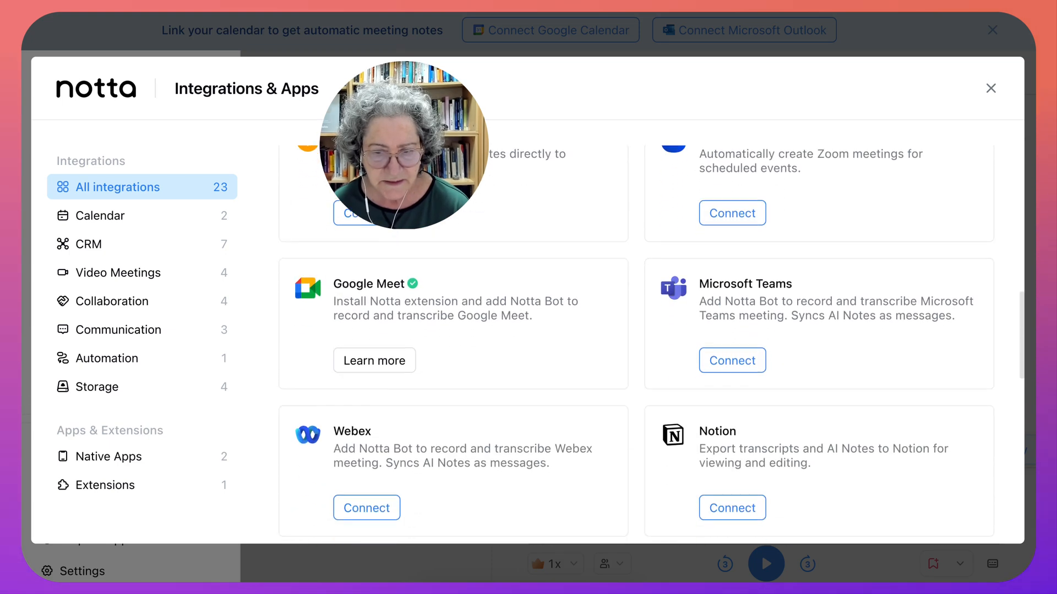
scroll(down, 3)
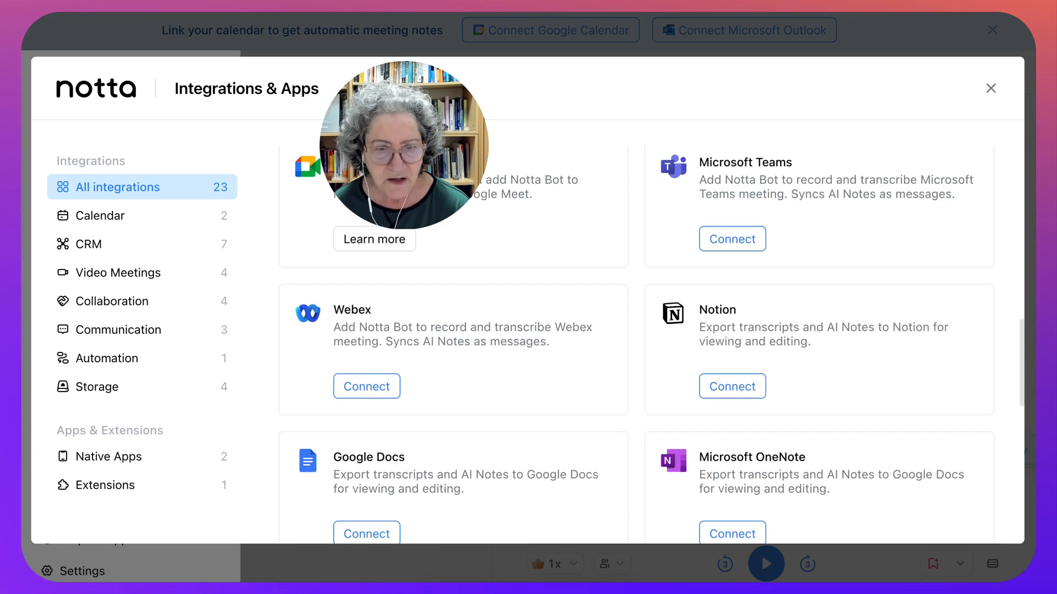
scroll(down, 3)
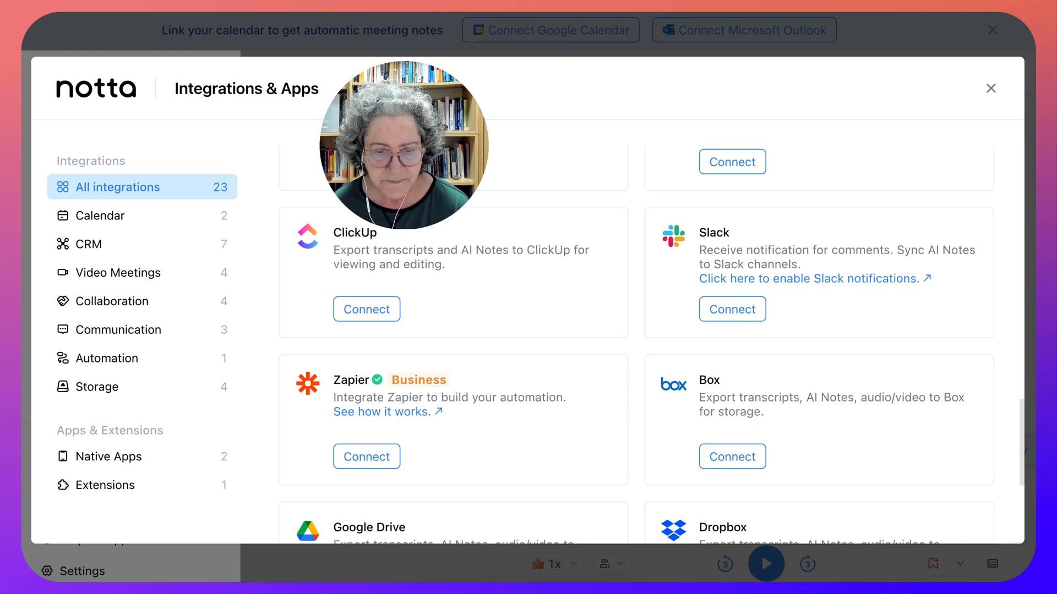
scroll(down, 3)
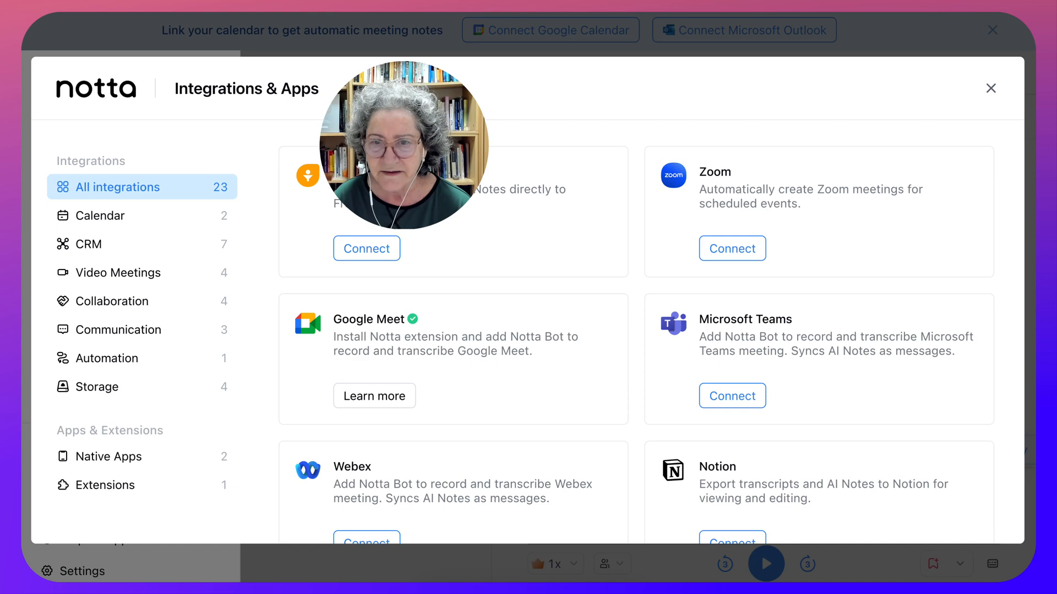
click(990, 88)
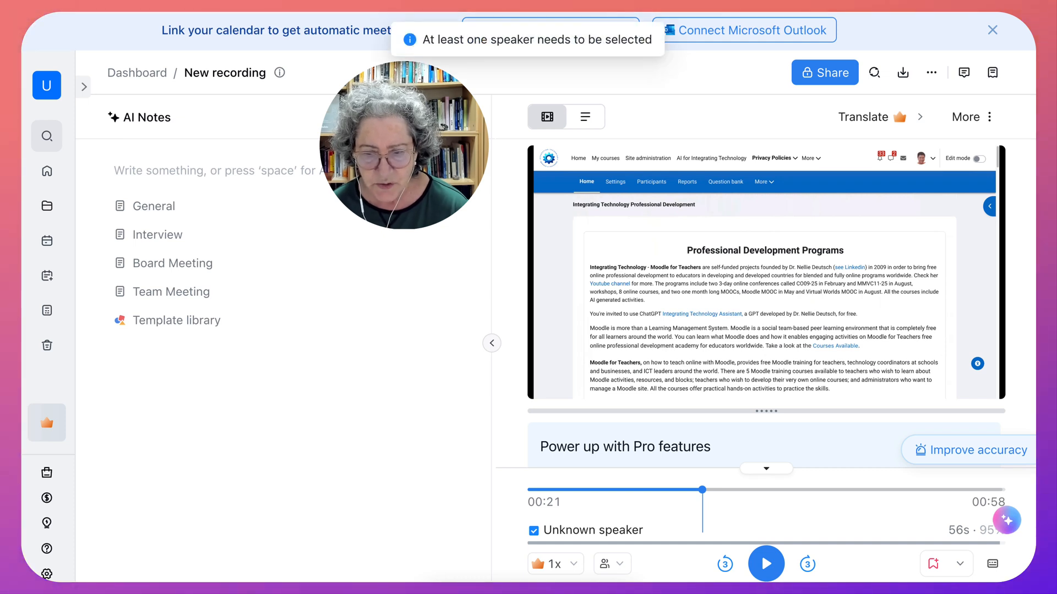
Play the recording on to 00:26, pause, and switch to the transcript text view.
click(766, 564)
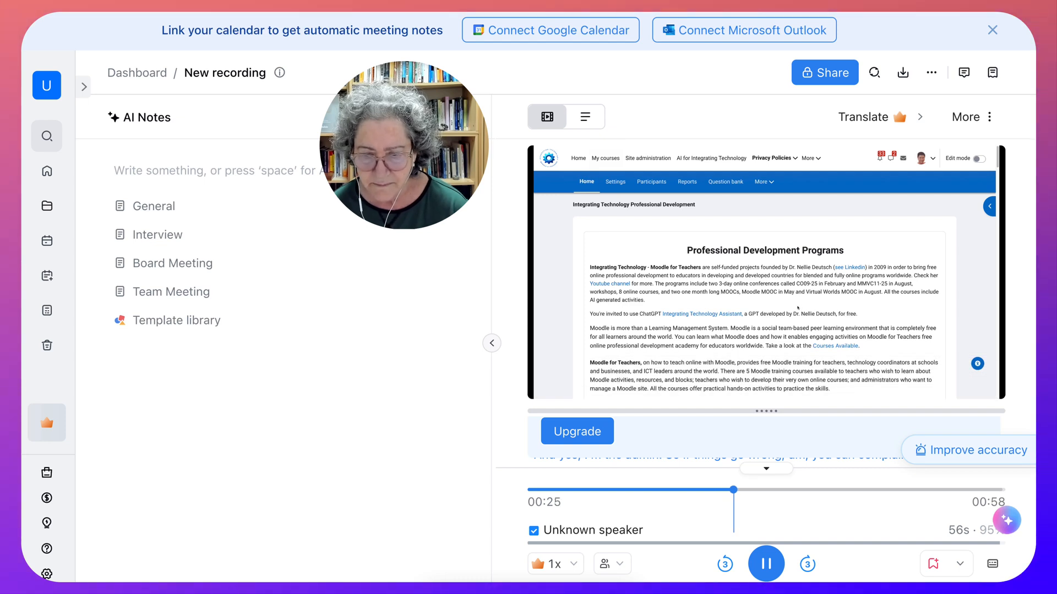
click(766, 564)
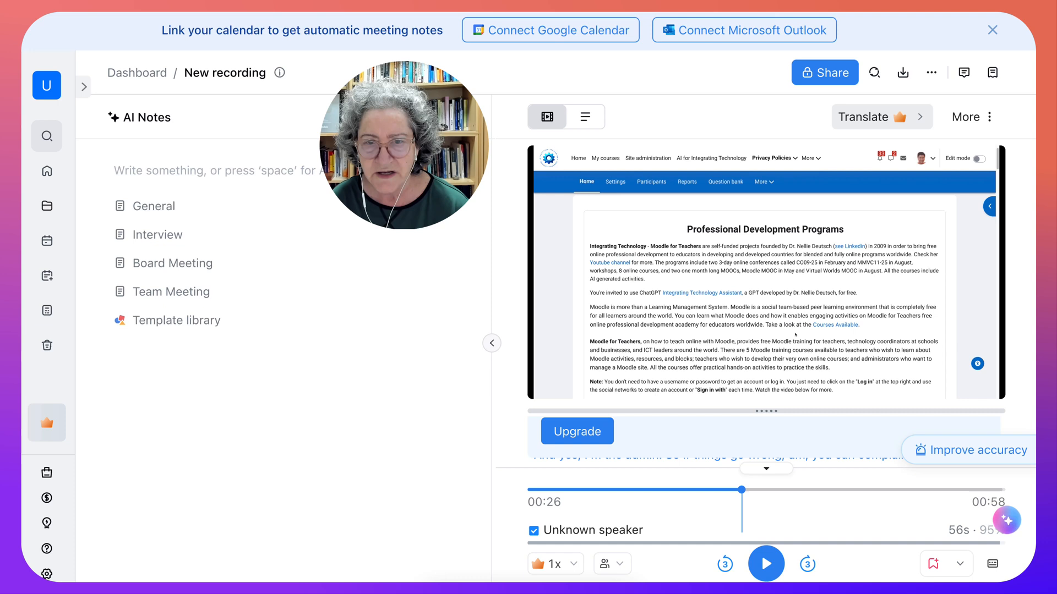
click(585, 117)
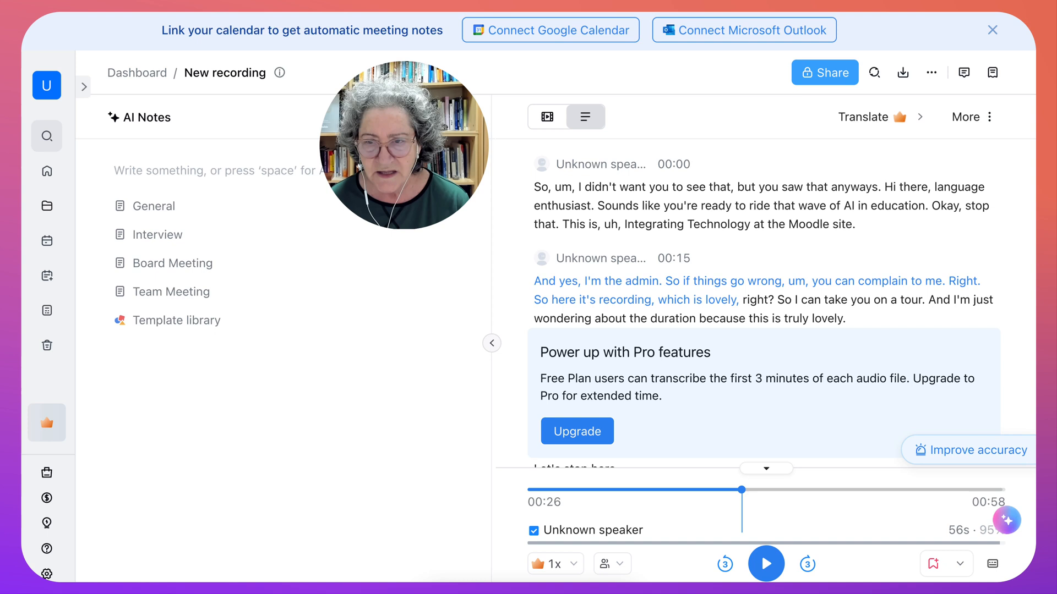
Turn on Public sharing to generate a never-expiring link for the recording.
click(824, 72)
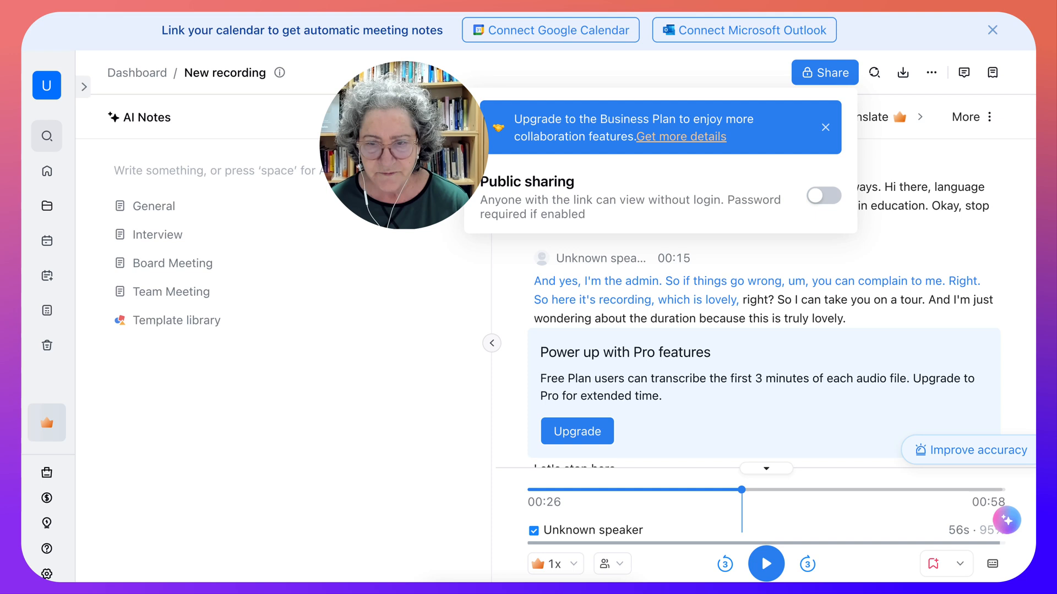
click(823, 195)
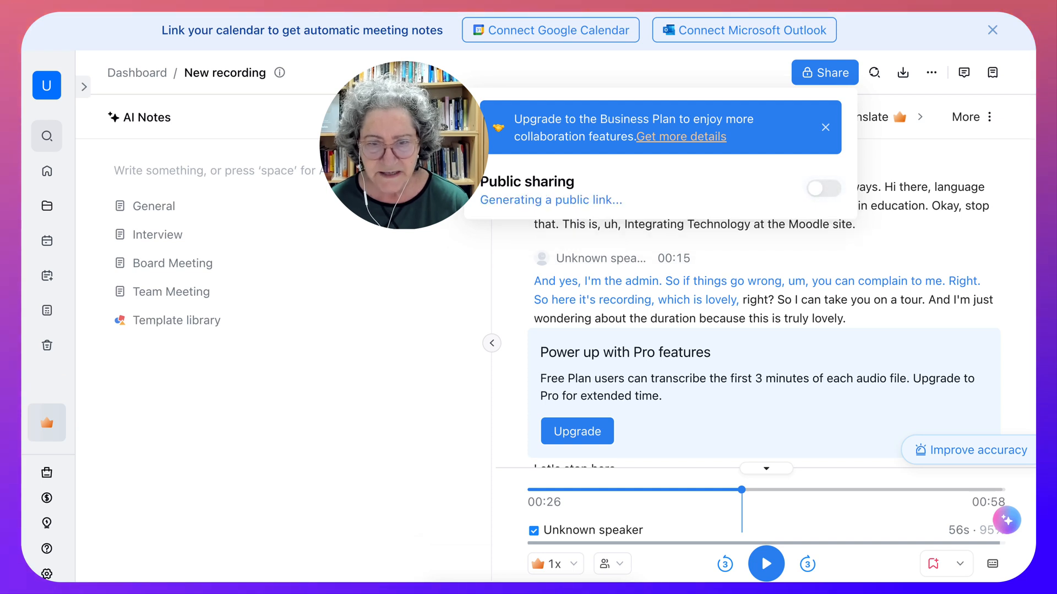
click(823, 195)
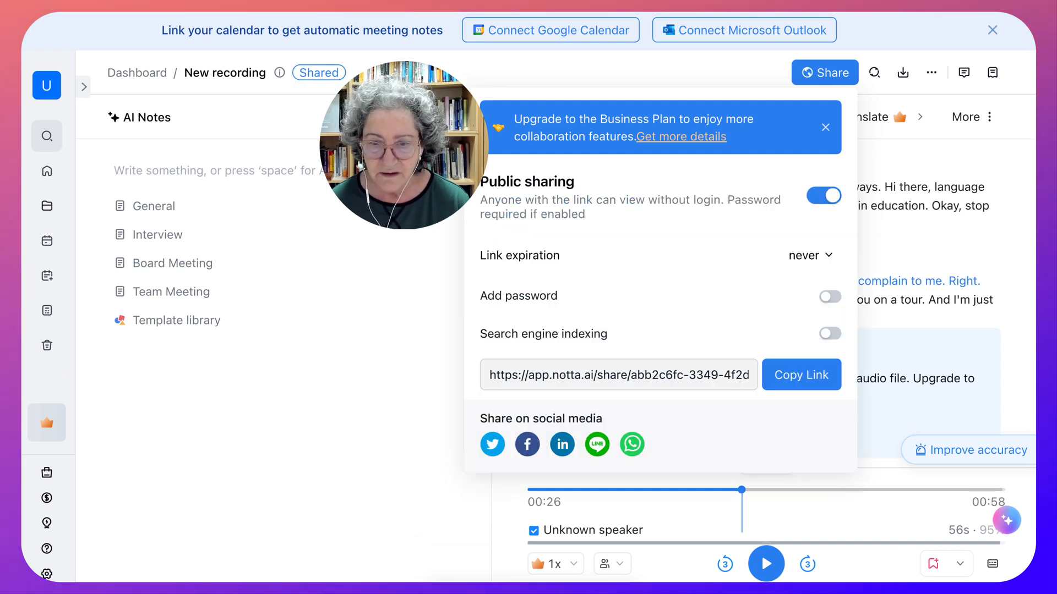